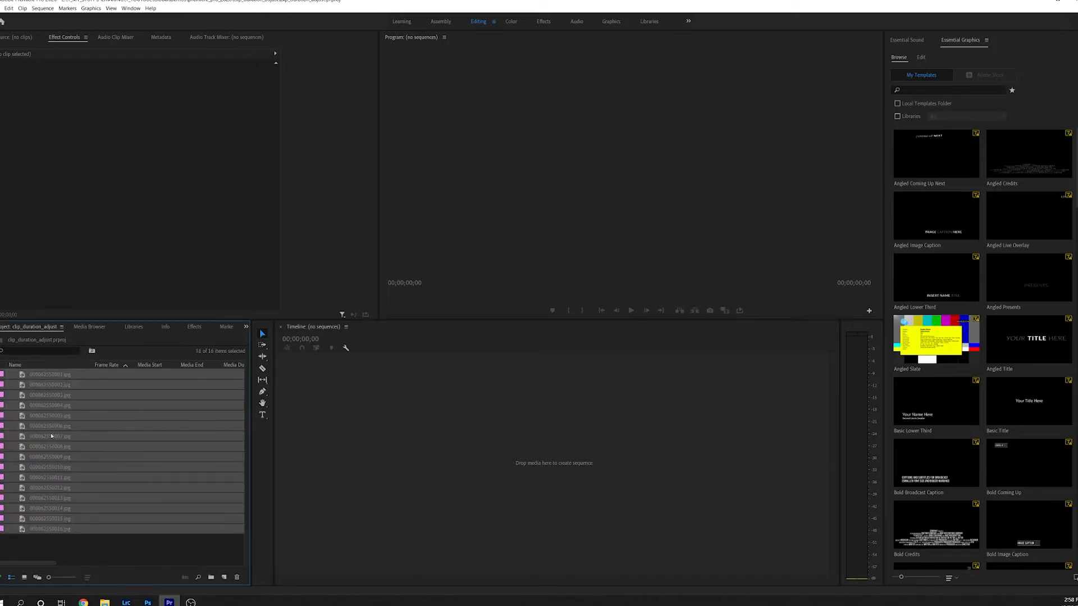
pyautogui.moveTo(424, 455)
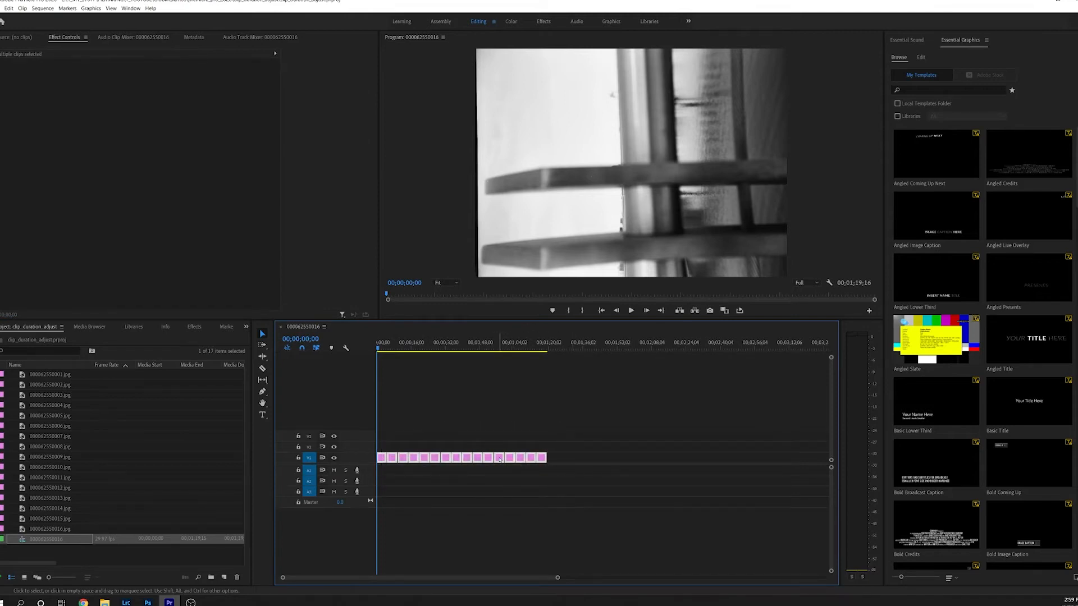
# Set the selected V1 clips to a 3-second duration via Speed/Duration, without ripple edit
pyautogui.rightClick(498, 457)
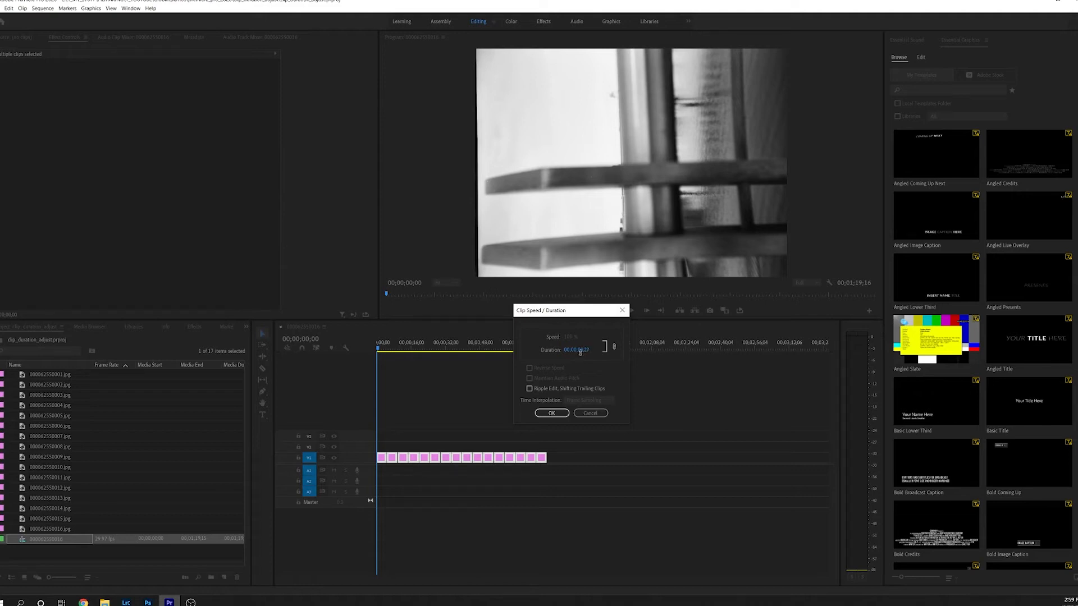
pyautogui.tripleClick(580, 350)
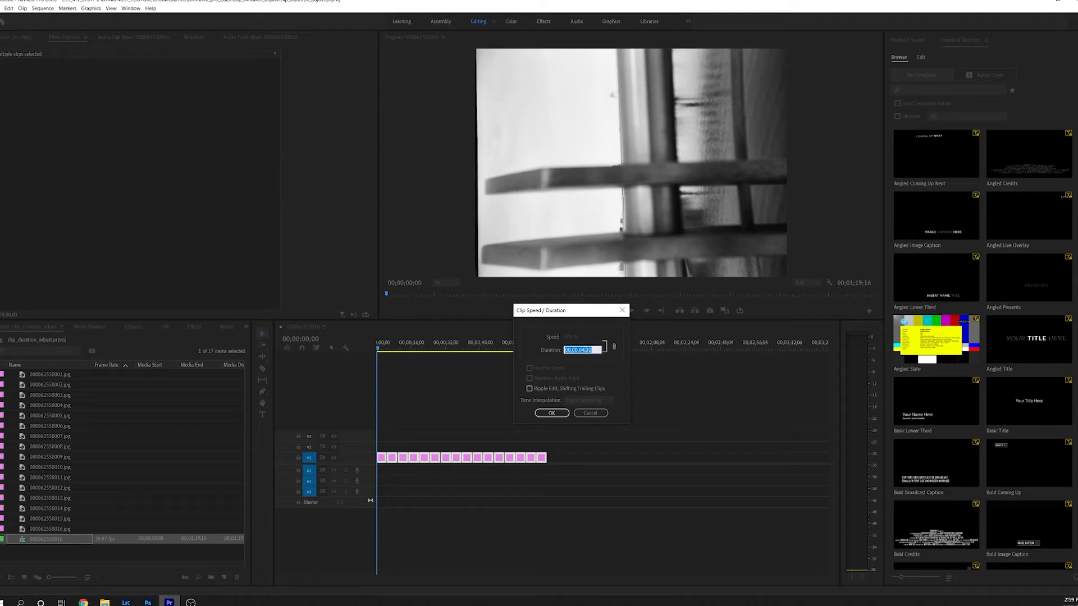
pyautogui.click(581, 350)
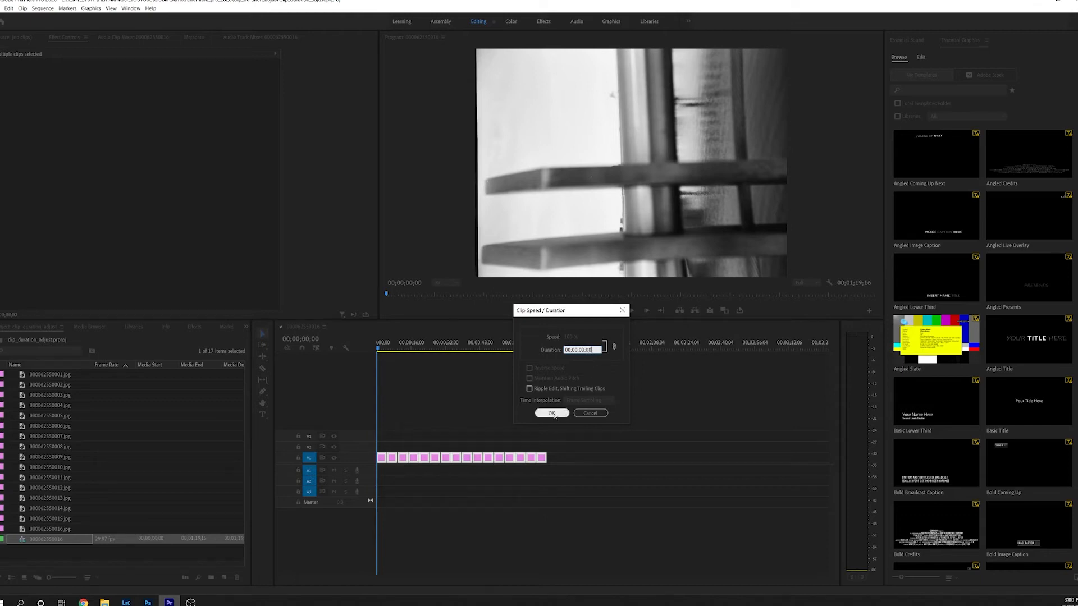
pyautogui.click(552, 412)
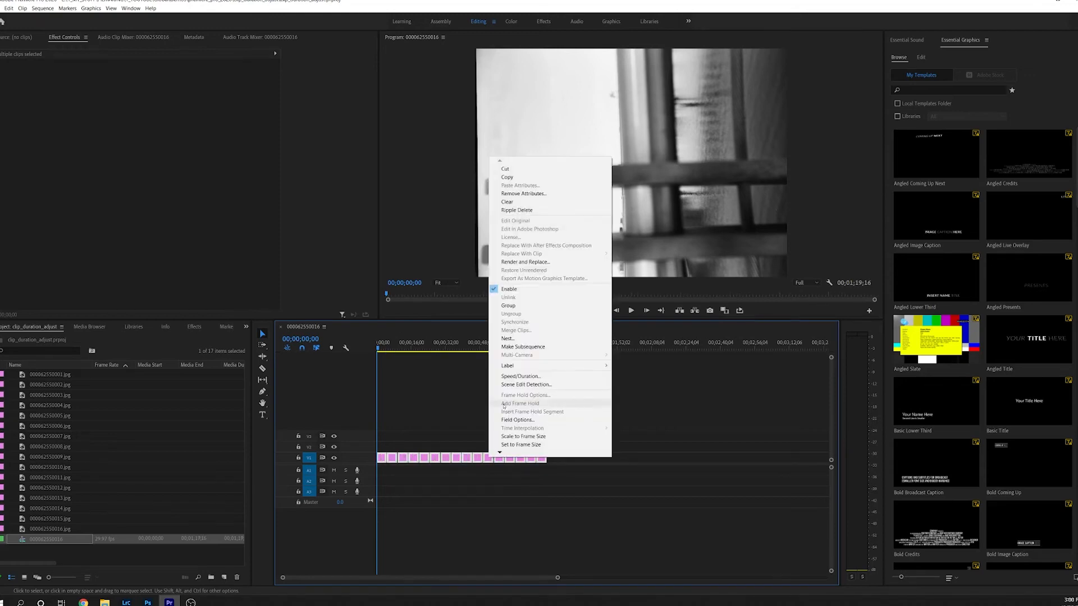
# Reopen Speed/Duration for the V1 clips and select the duration value for retyping
pyautogui.click(520, 376)
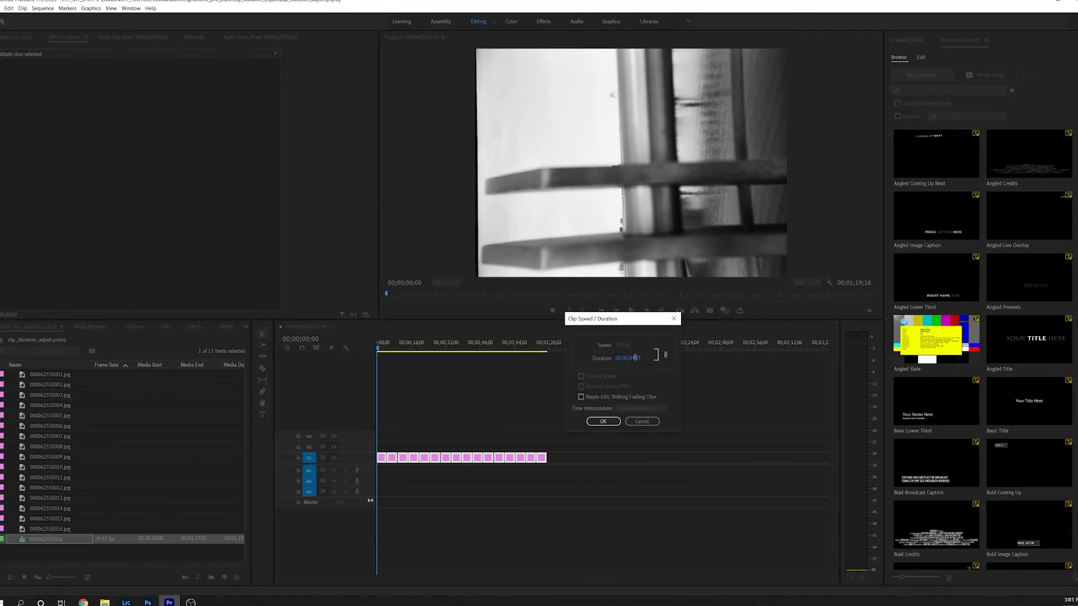
pyautogui.tripleClick(631, 358)
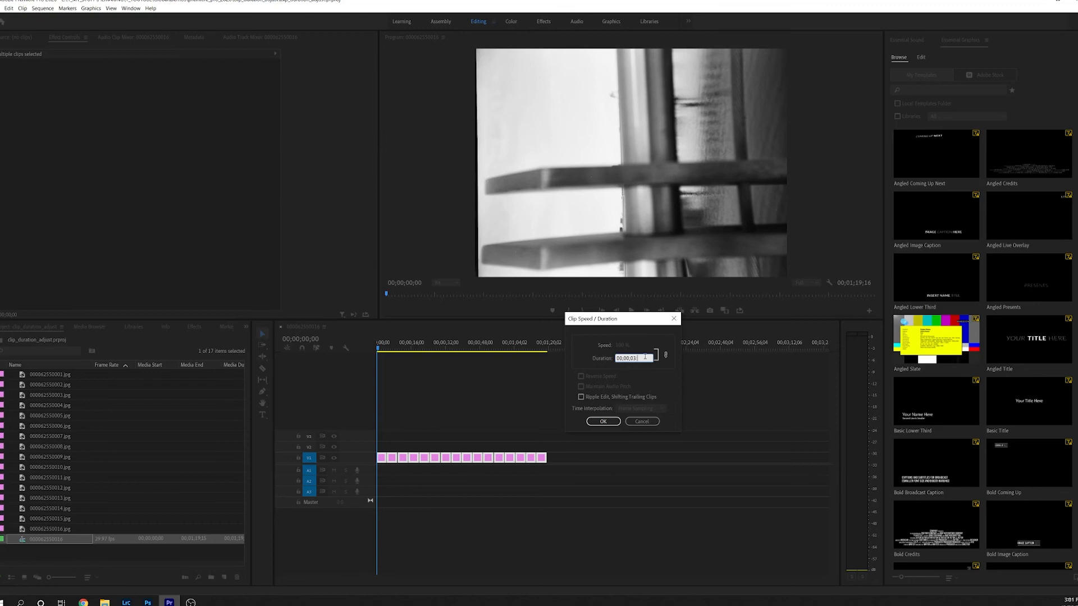
# Reapply the 3-second duration with Ripple Edit, Shifting Trailing Clips enabled
pyautogui.click(580, 398)
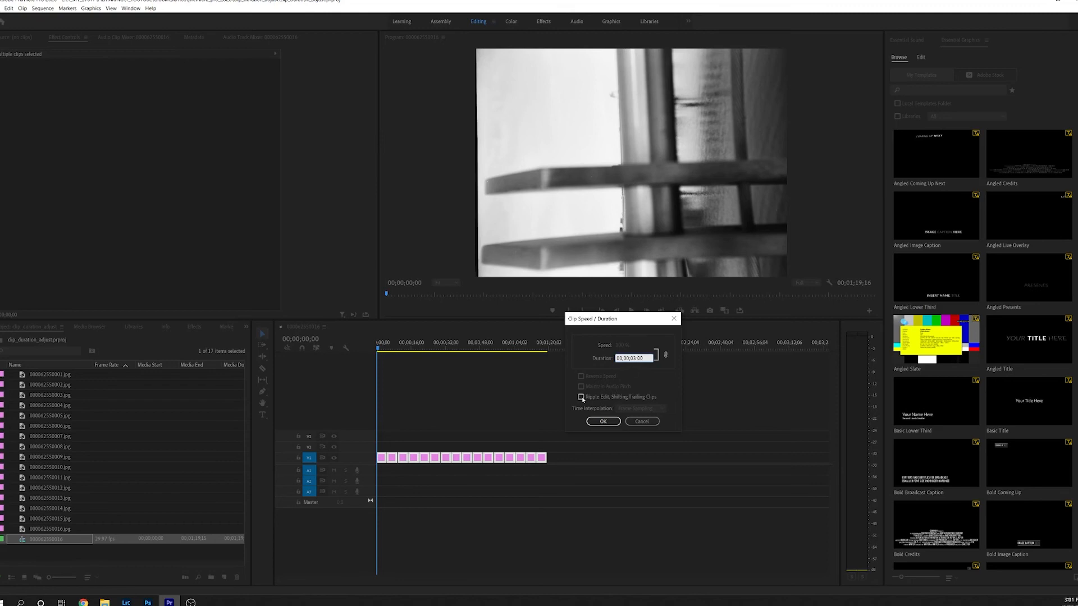
pyautogui.click(582, 397)
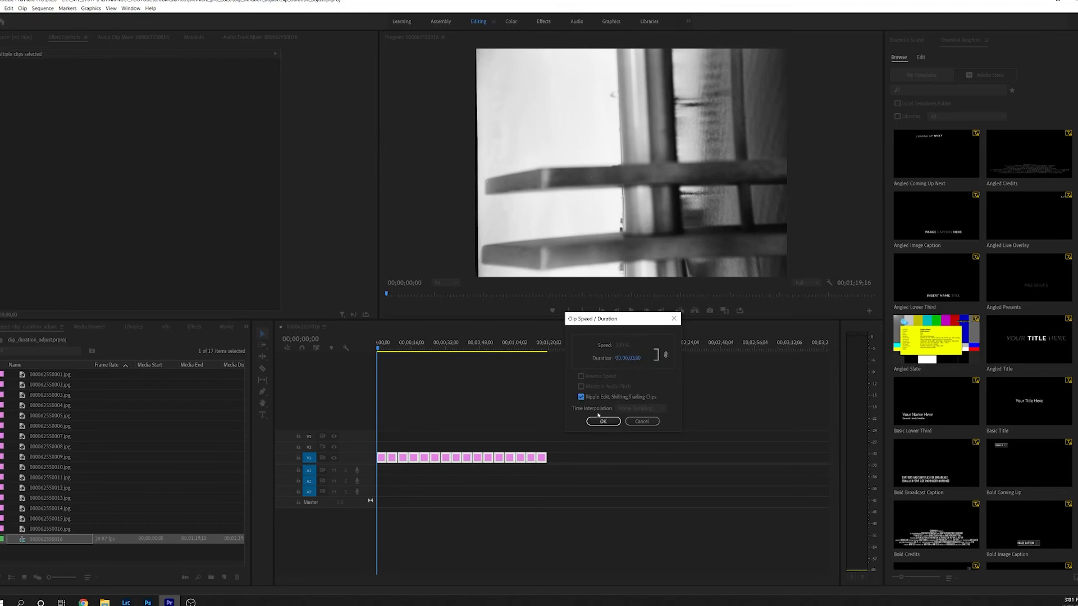
pyautogui.click(603, 421)
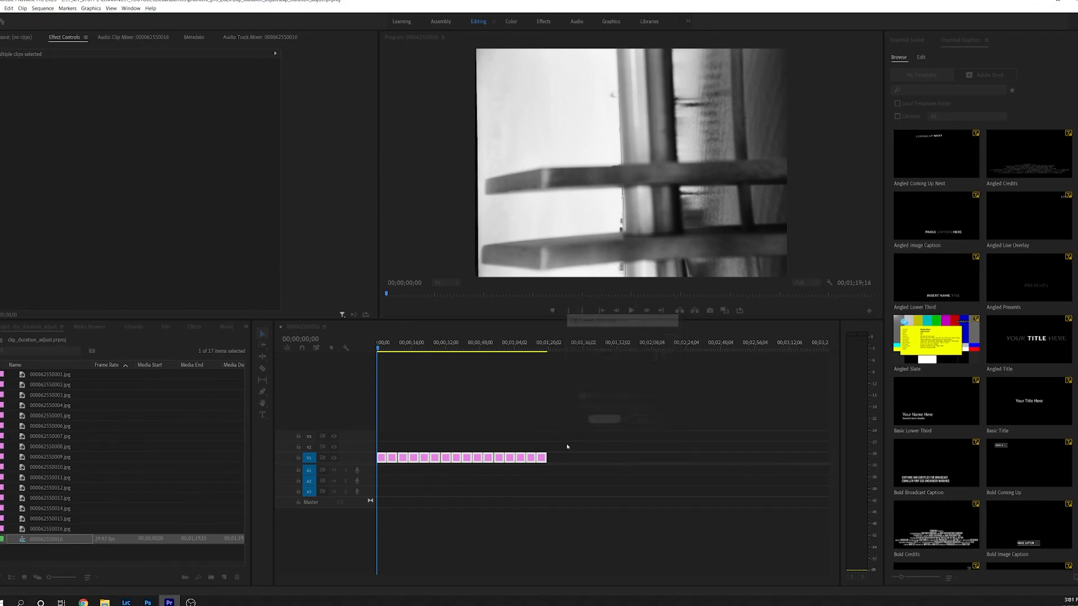